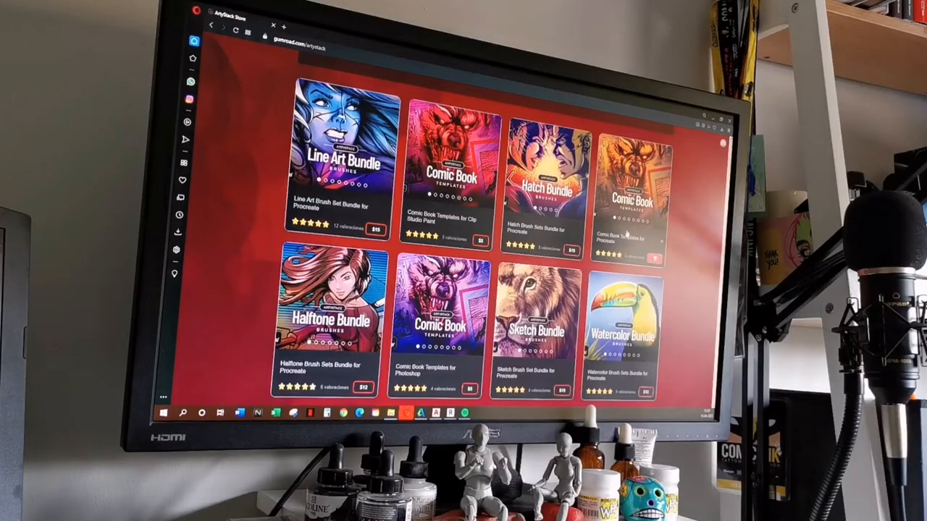
Step: Open the Comic Book Templates for Procreate listing and scroll through its description and pack options
left_click(450, 167)
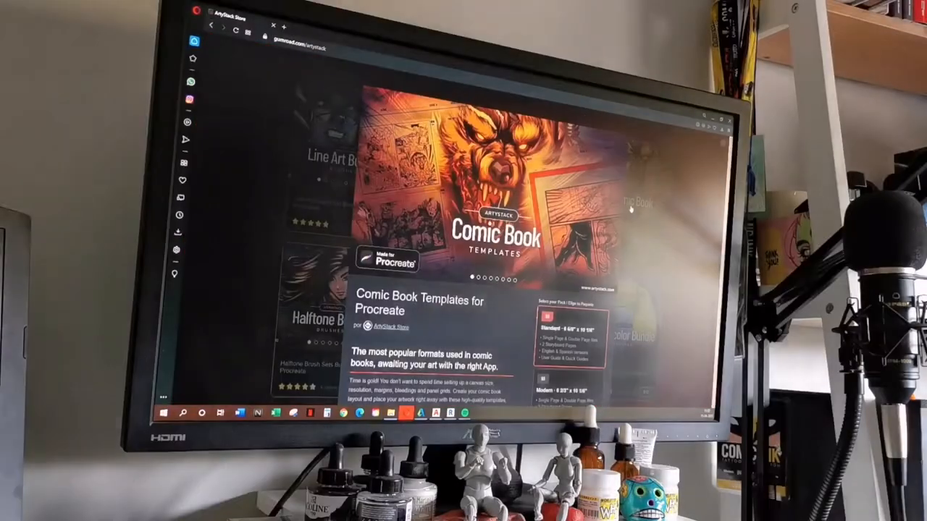
scroll("down", 3)
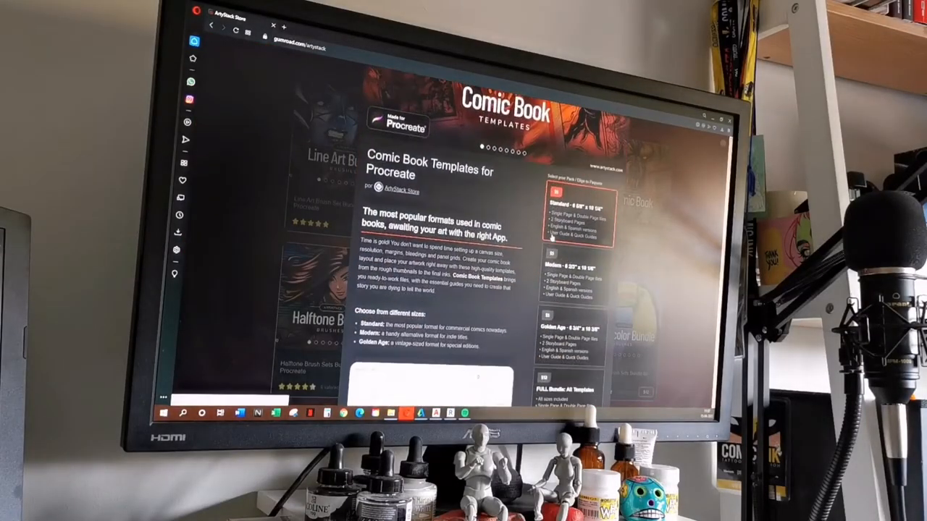
scroll("down", 3)
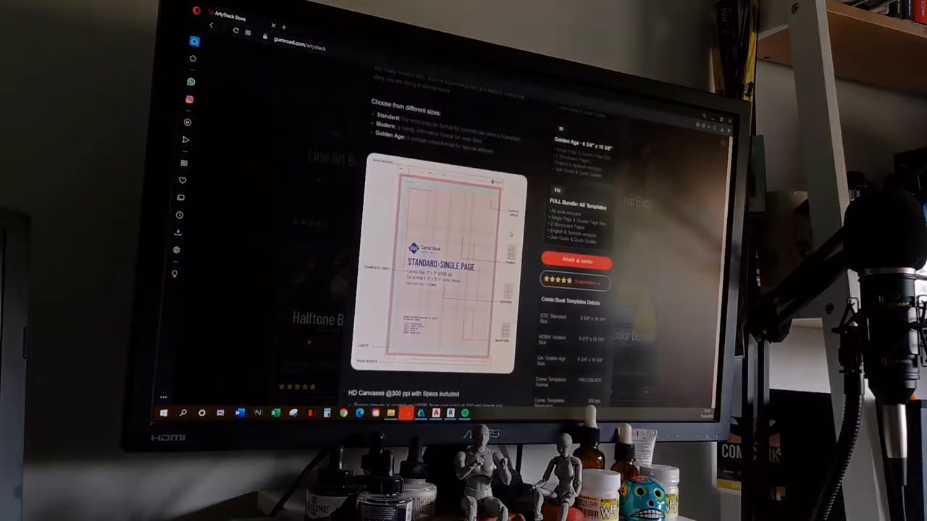
scroll("down", 3)
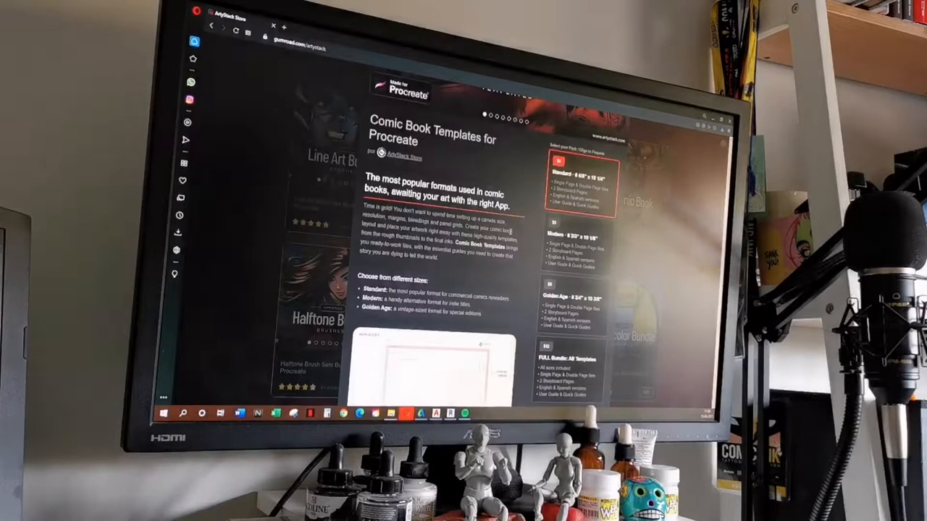
scroll("down", 3)
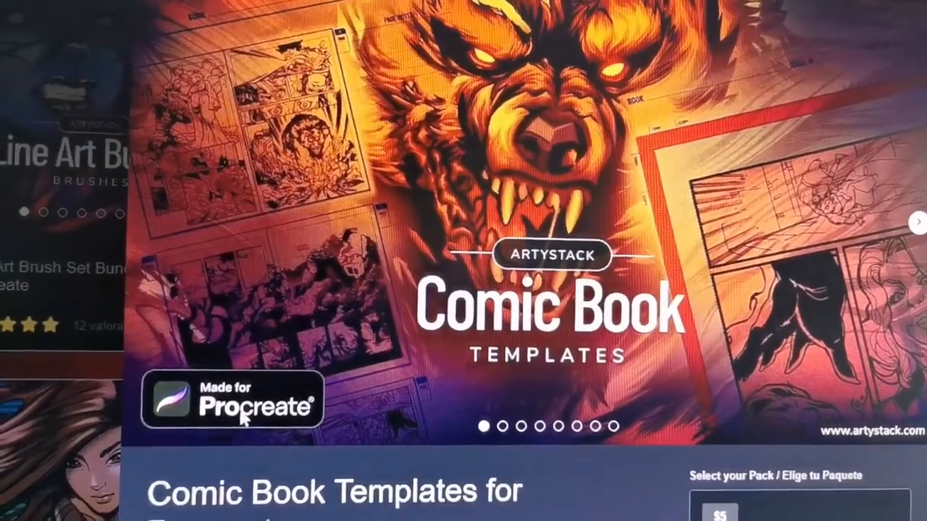
scroll("down", 3)
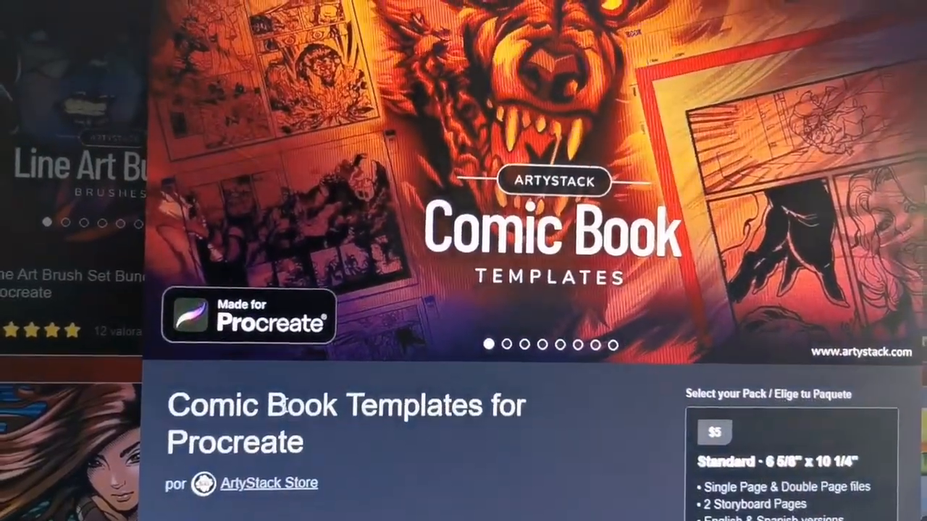
scroll("down", 3)
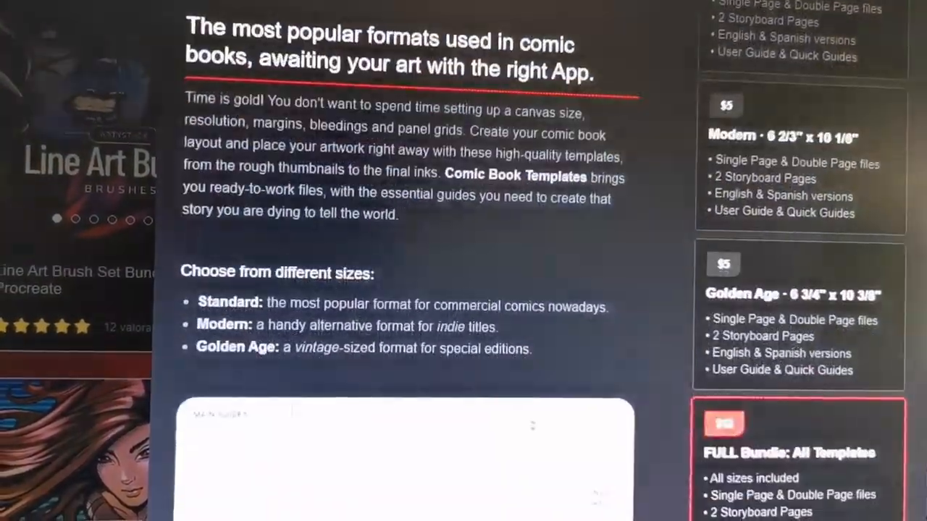
scroll("down", 3)
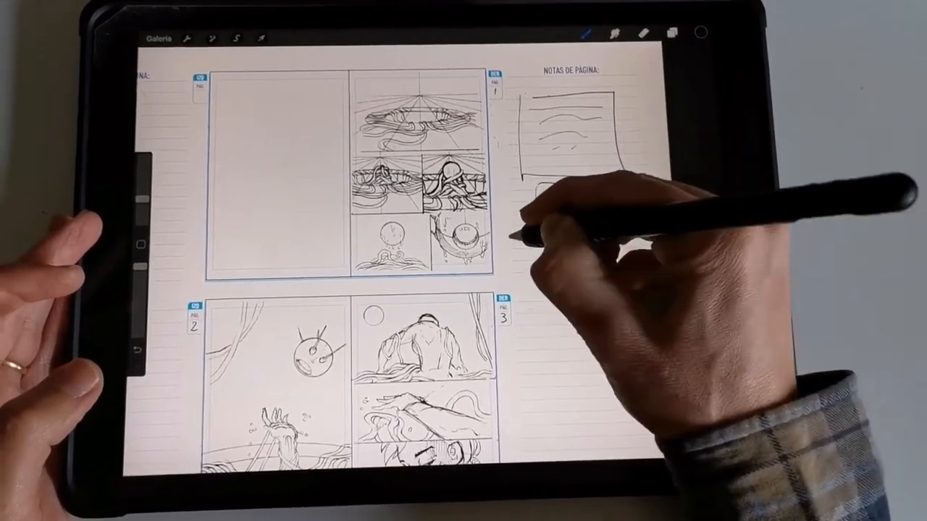
Step: Leave the storyboard canvas and return to the Procreate gallery of artworks
scroll("down", 3)
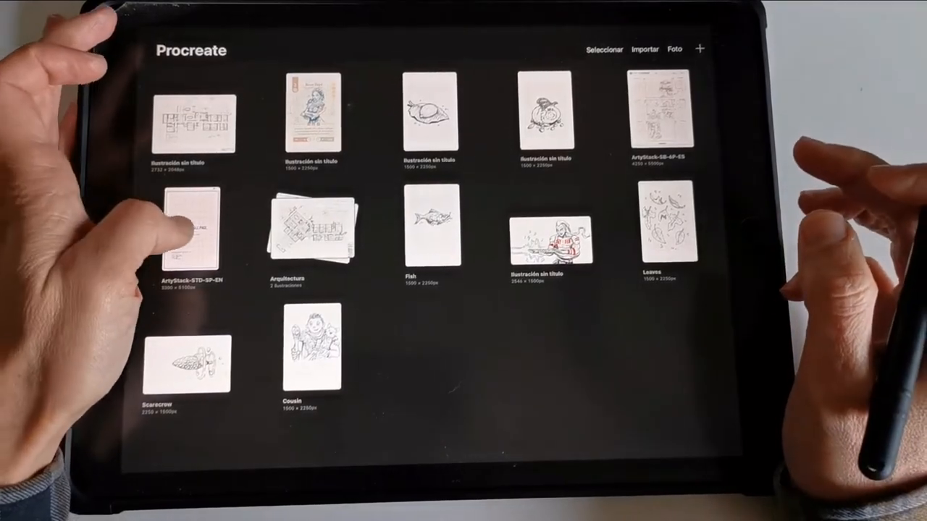
Step: Open ArtyStack-STD-SP-EN and browse its MAIN GUIDES, pencils and inks, and Canvas Areas layers
left_click(192, 228)
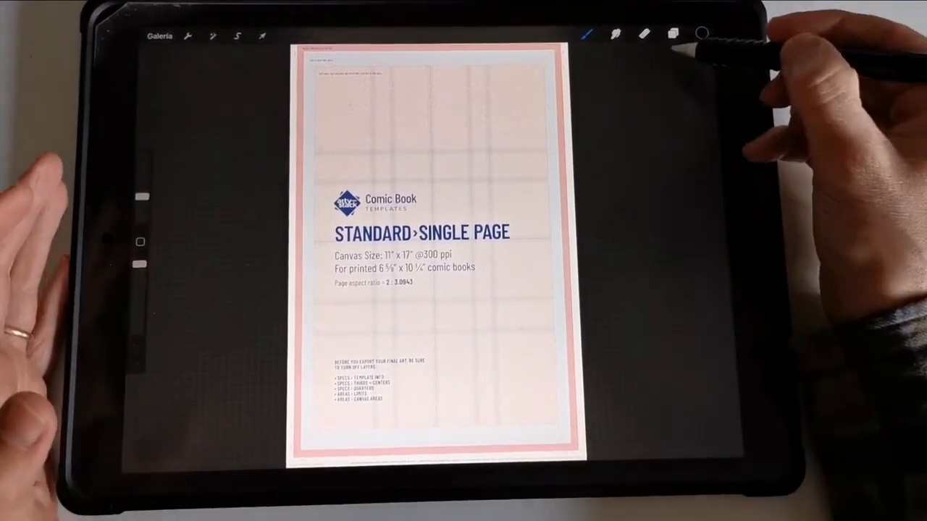
left_click(671, 34)
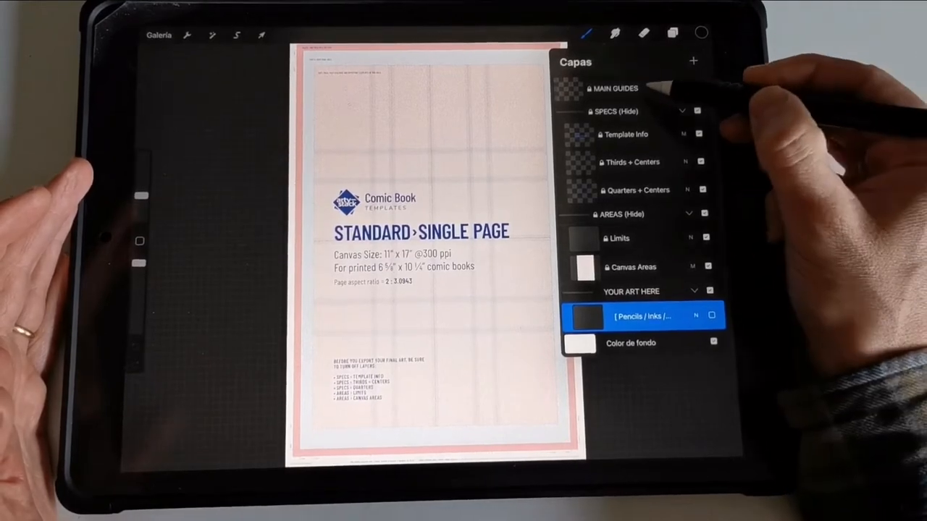
left_click(614, 88)
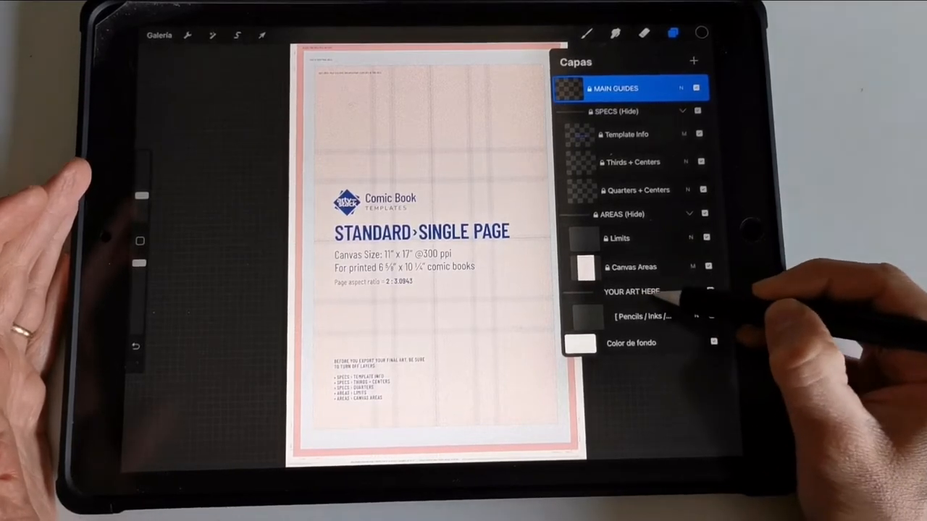
left_click(644, 316)
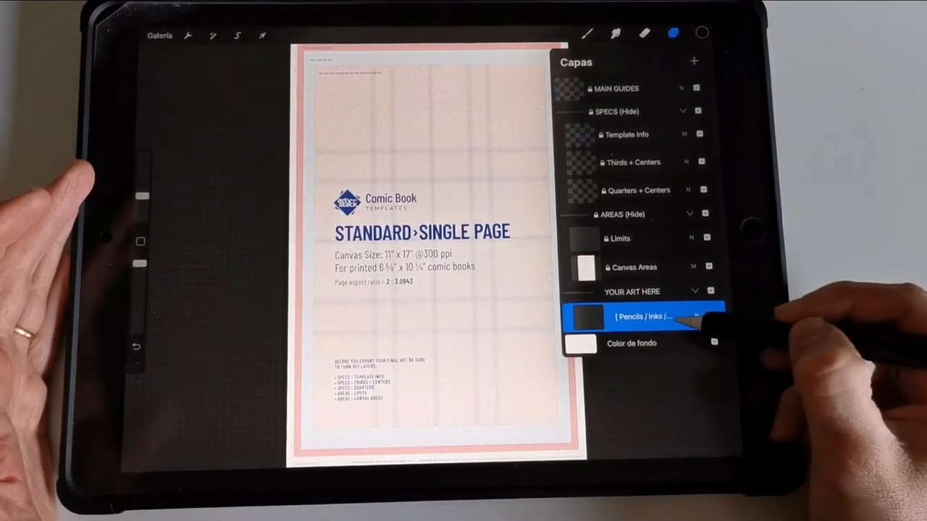
left_click(634, 268)
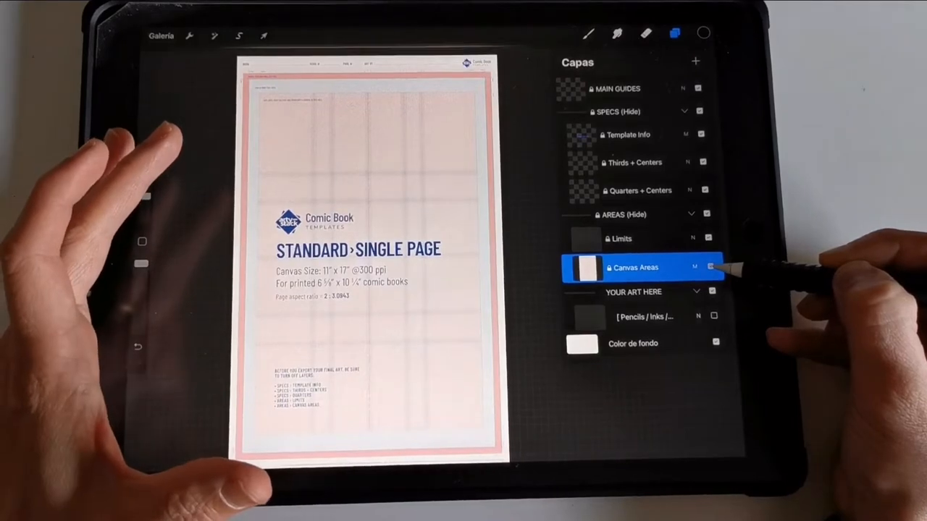
Step: Hide the Canvas Areas, info and grid guide layers, leaving a blank sheet with trim guides
left_click(710, 266)
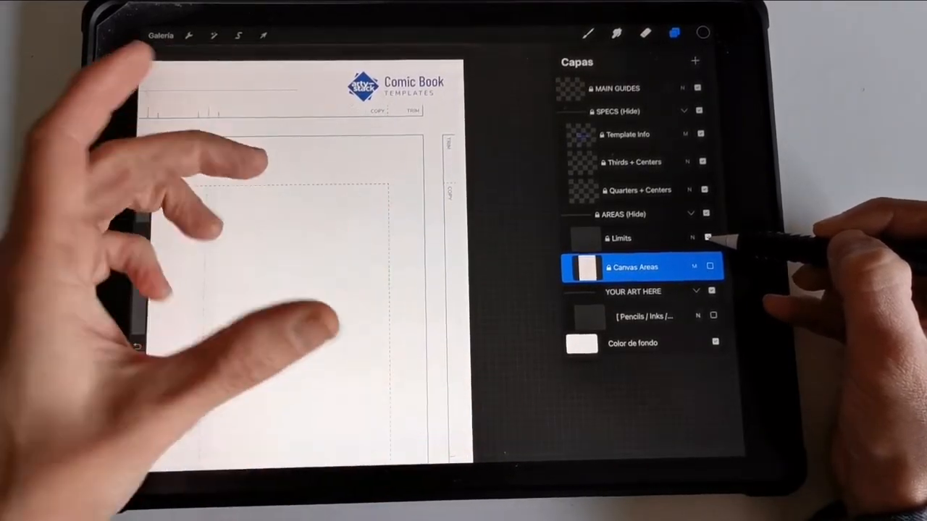
left_click(702, 190)
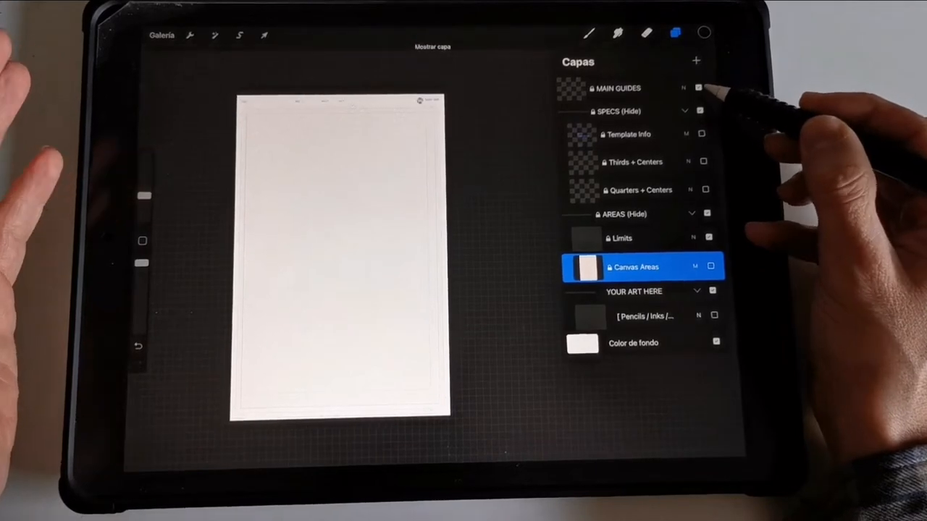
left_click(711, 267)
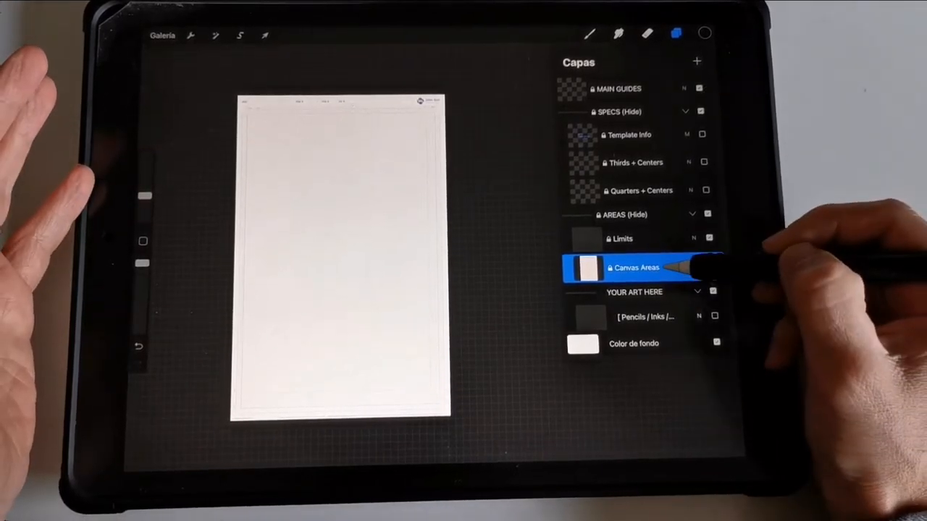
left_click(645, 317)
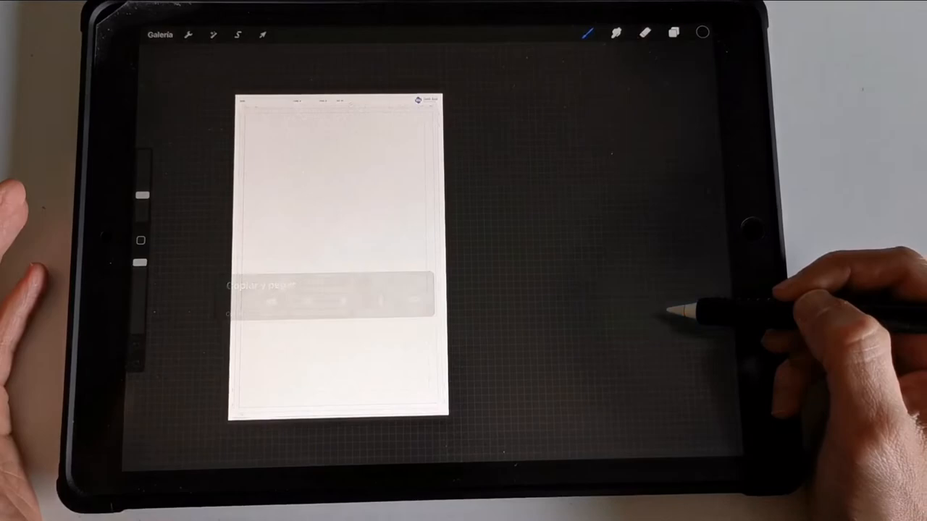
Step: Paste the inked cat doodle onto the page and bring up the template's layers
left_click(263, 34)
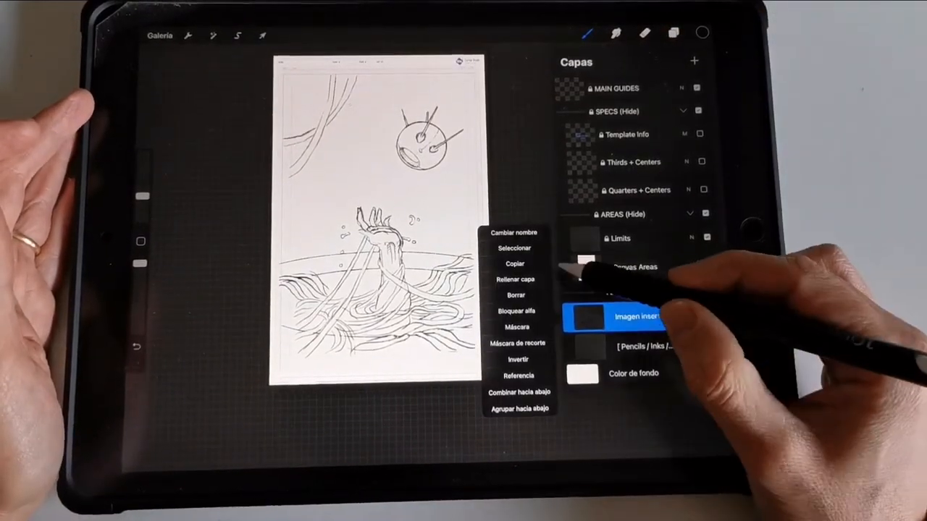
Step: Rename the pasted layer 'Pencil 1' and recolor its linework light blue
left_click(515, 232)
type("Pencil1")
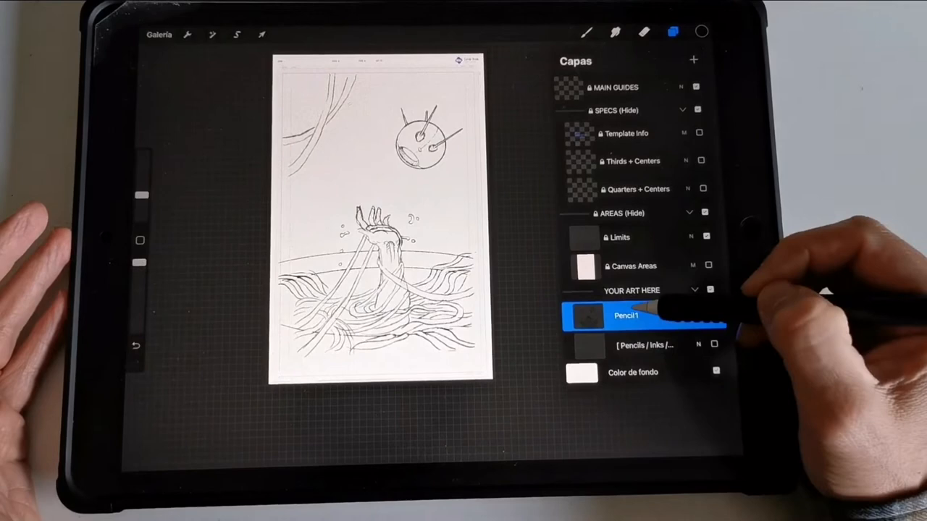
left_click(626, 316)
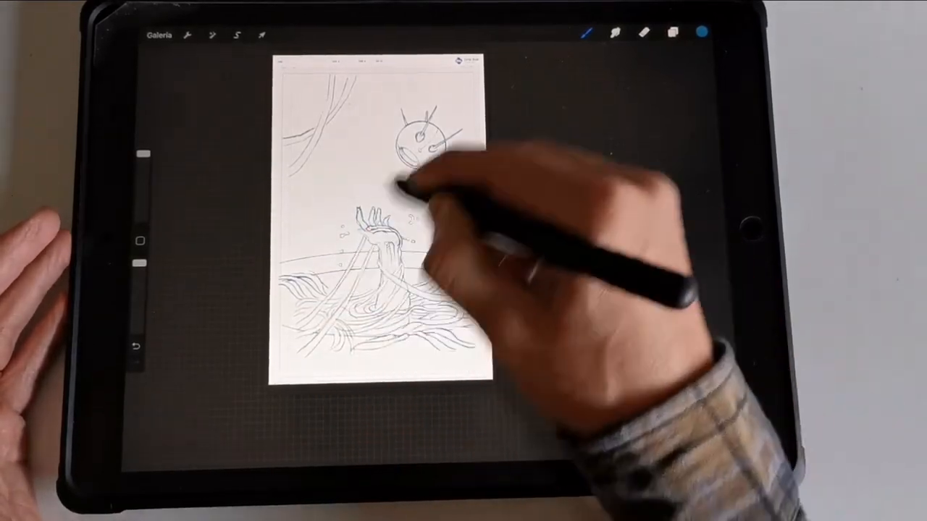
Step: Fade Pencil 1 to about 46% opacity and choose the Lápiz 6B brush
left_click(671, 34)
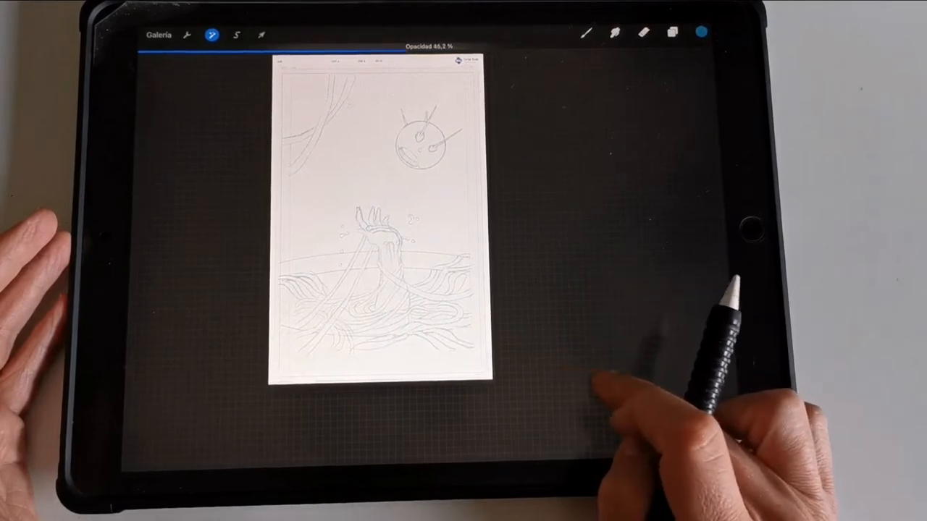
left_click(671, 34)
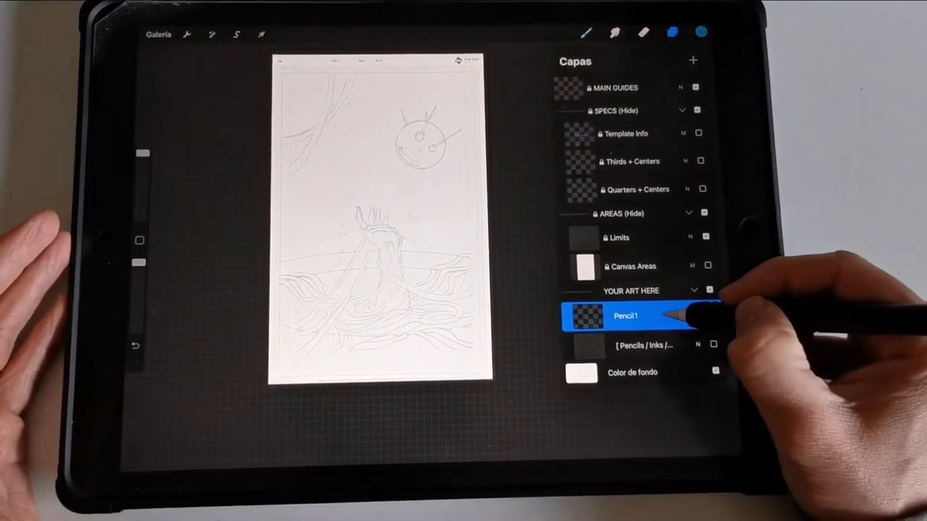
left_click_drag(633, 316, 634, 345)
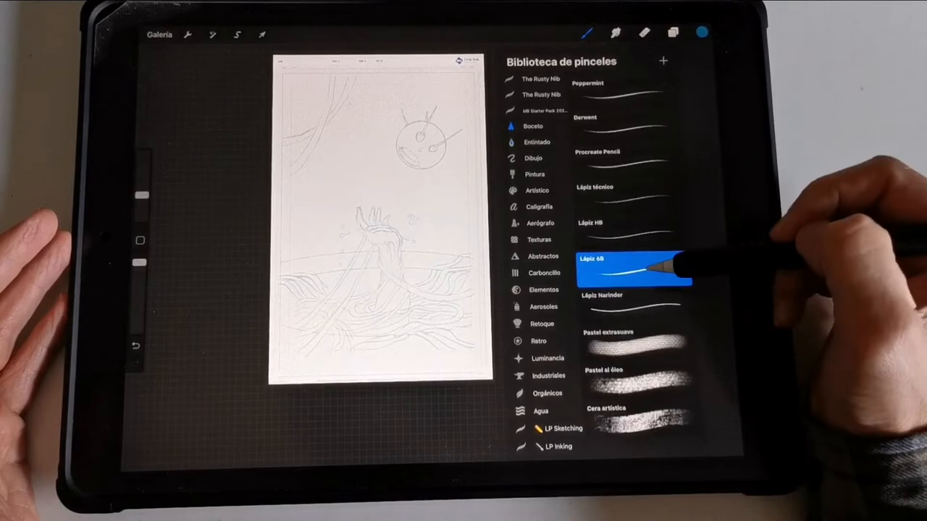
left_click(701, 32)
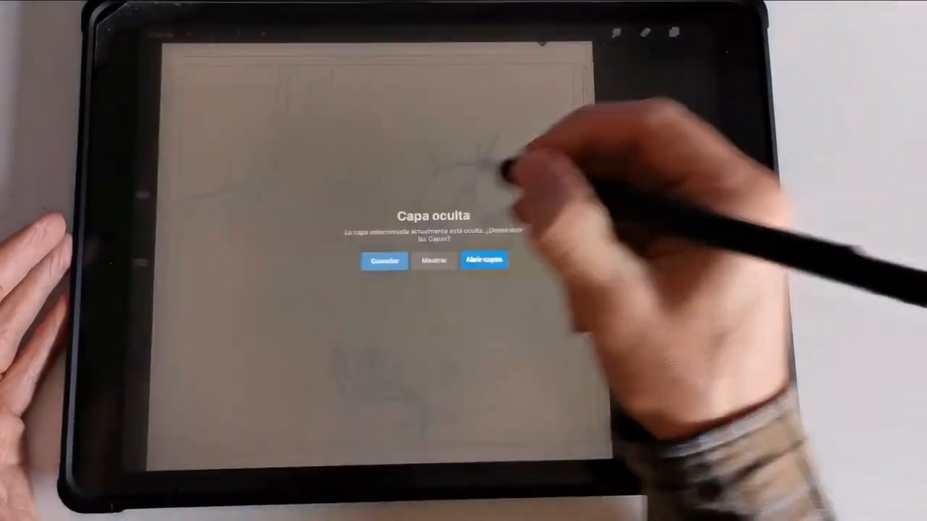
Step: Dismiss the hidden-layer warning and open the ArtyStack double-page template from the gallery
left_click(484, 259)
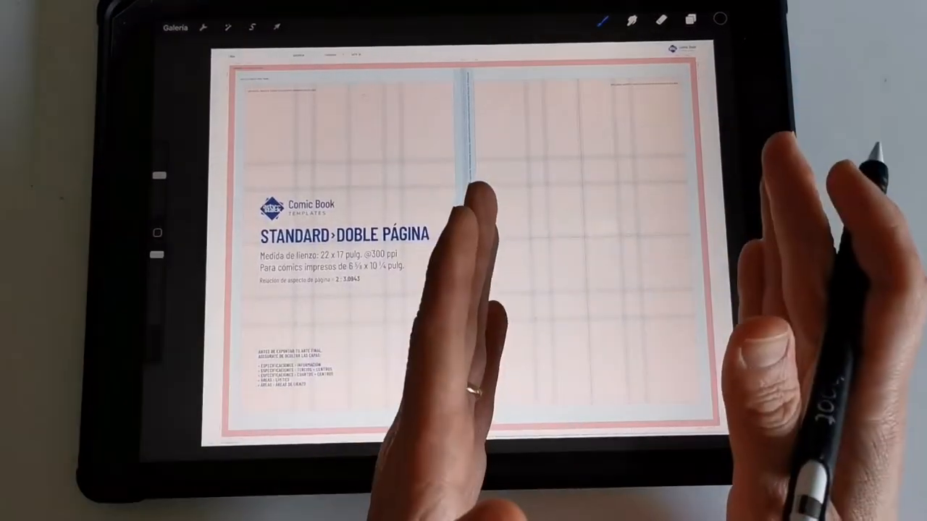
Step: Hide Información and Áreas de Lienzo in SPECIFICACIONES, then return to Galería
left_click(690, 19)
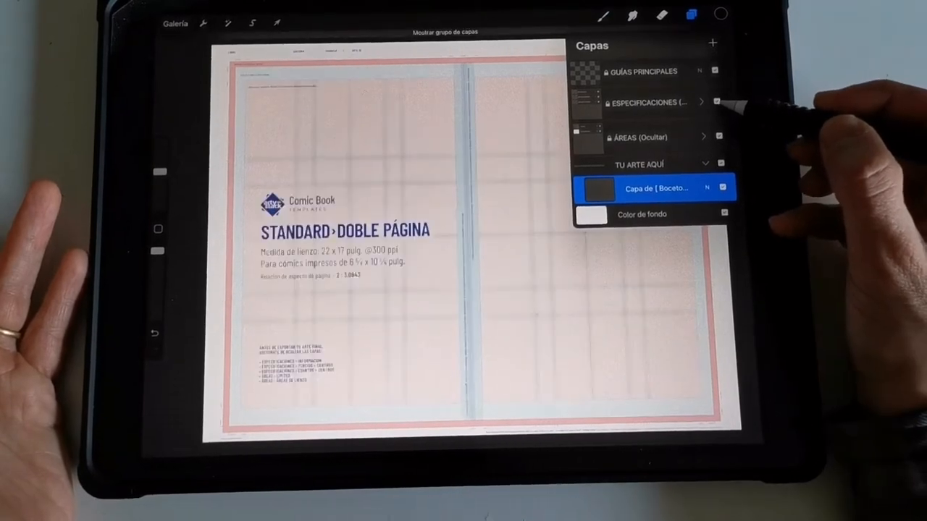
left_click(701, 101)
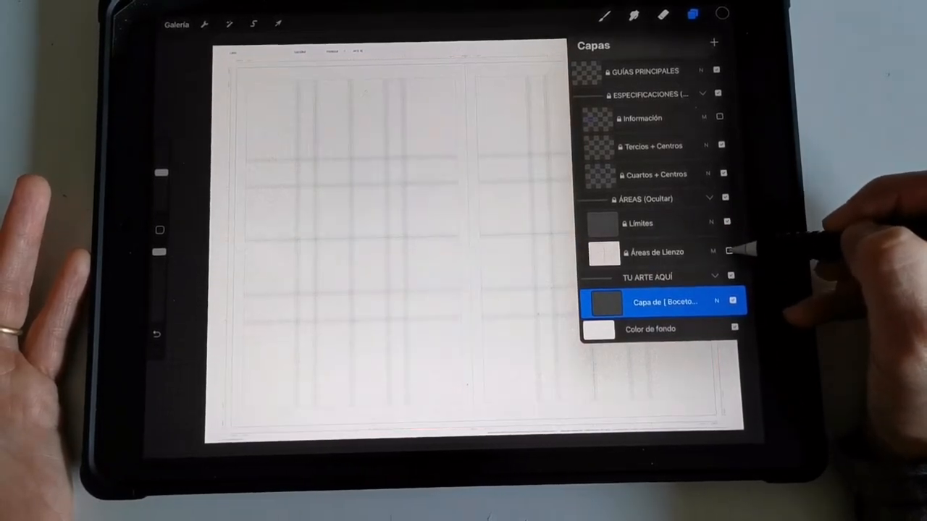
left_click(666, 302)
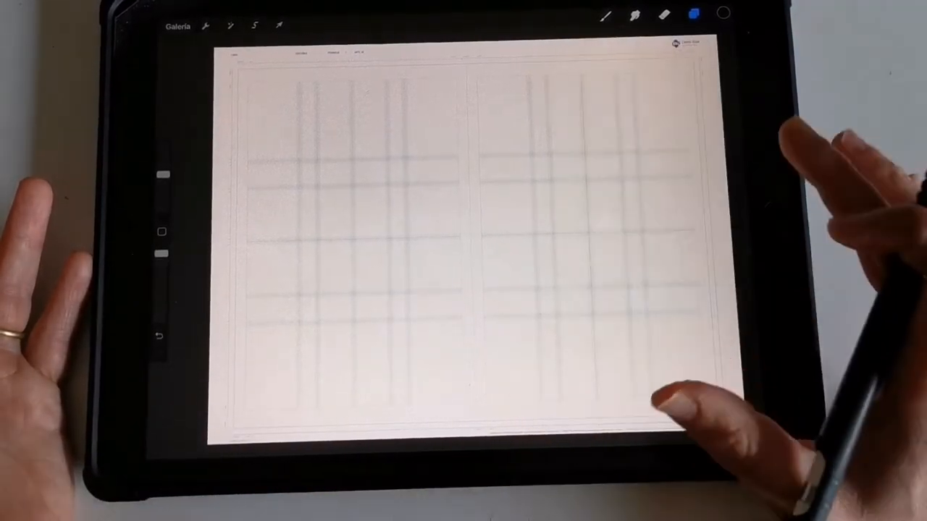
left_click(177, 26)
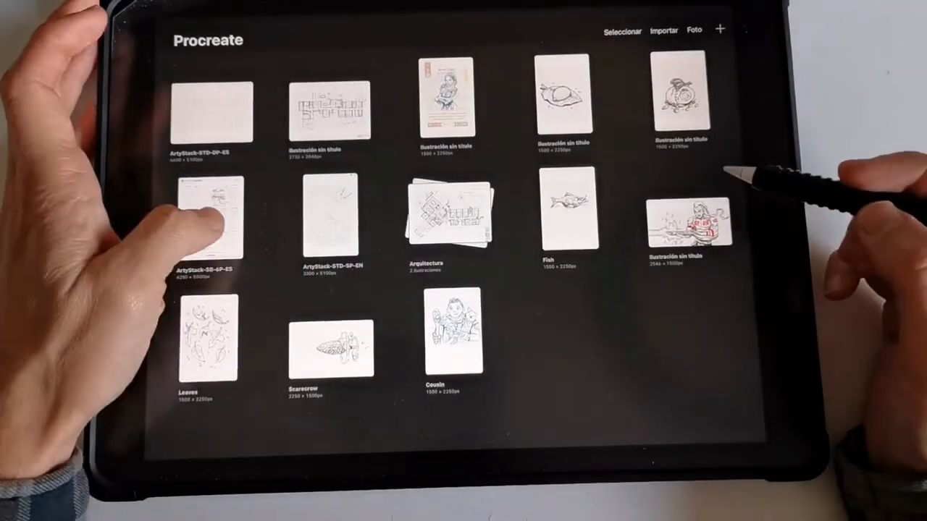
Step: Reopen the double-page spread template from the gallery thumbnails
left_click(447, 214)
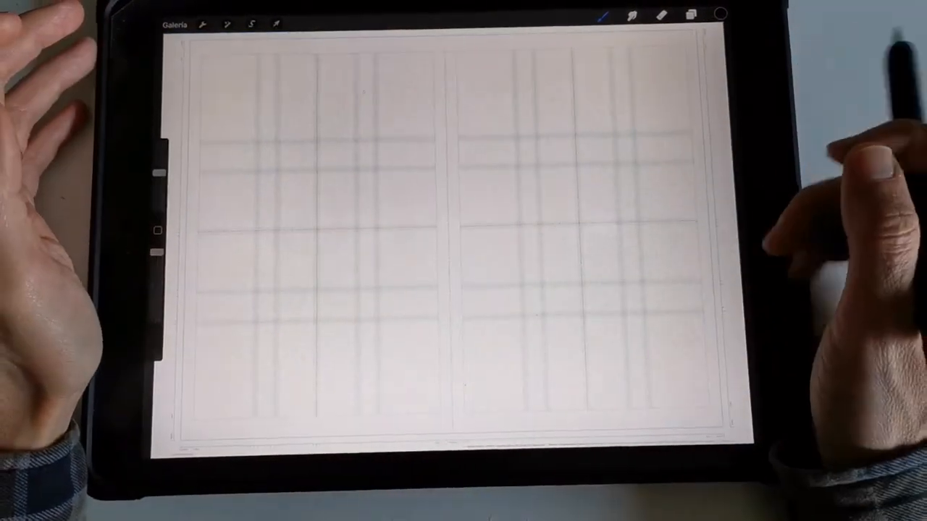
Step: Paste the cat sketches onto the double-page template and switch to Uniform transform
left_click(275, 26)
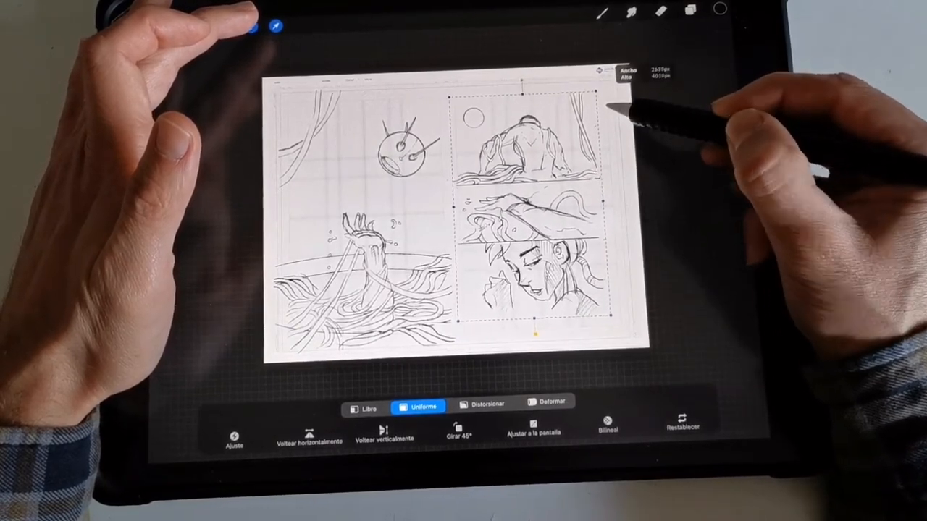
left_click_drag(593, 91, 619, 79)
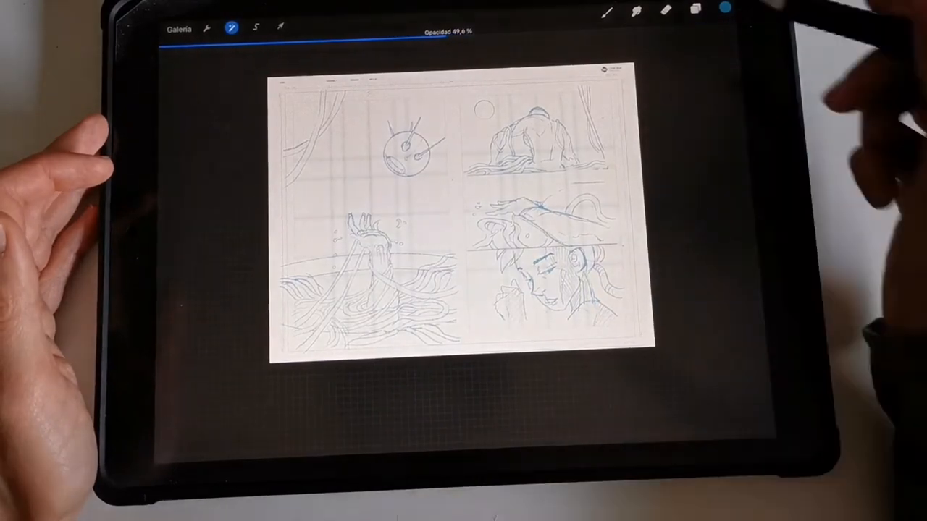
Step: Open the Layers panel to confirm the 50%-opacity light-blue sketch layer
left_click(695, 11)
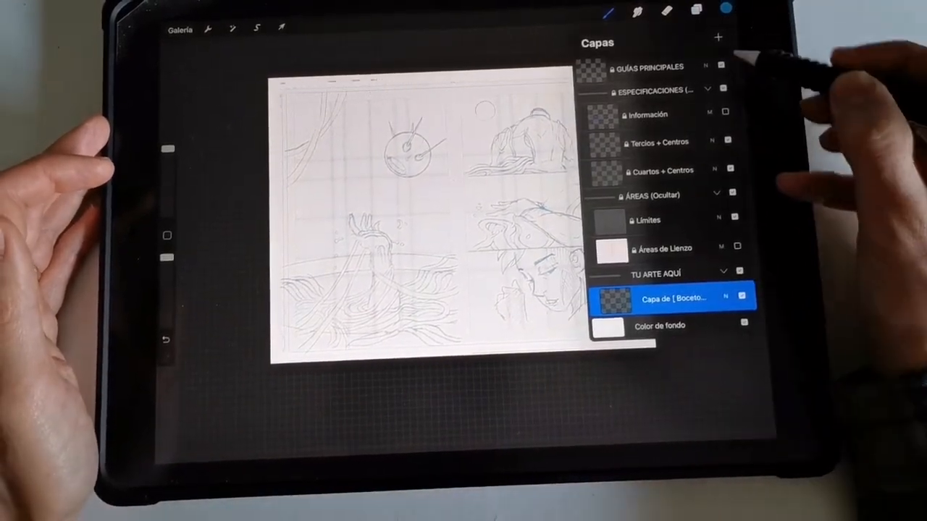